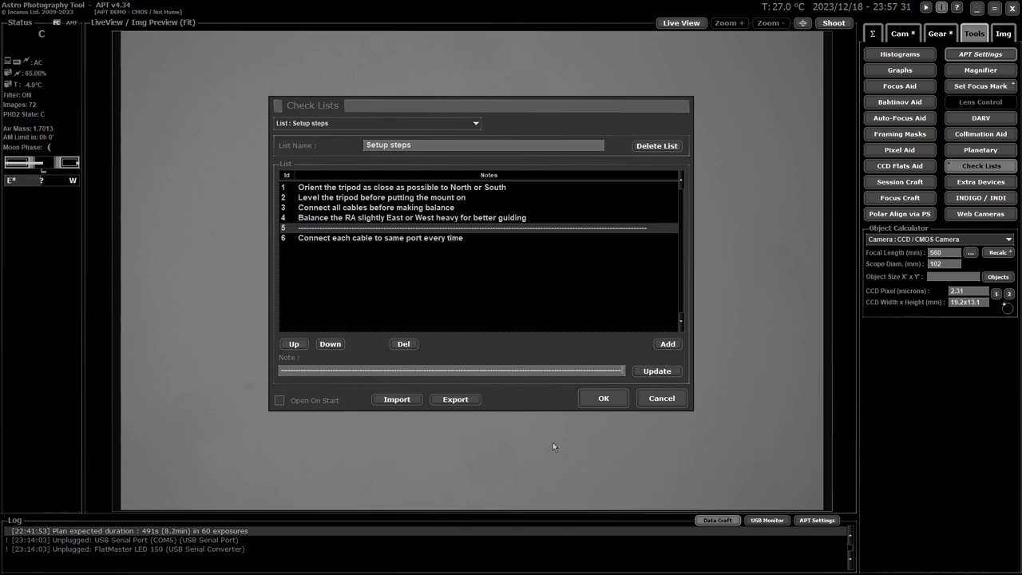
{"action": "mouse_move", "coordinate": [361, 308]}
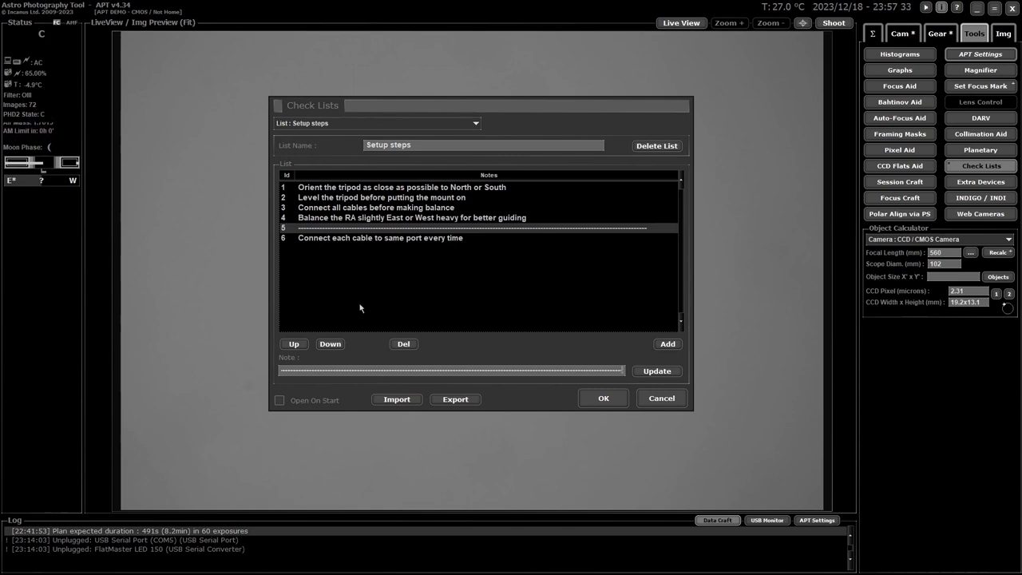
{"action": "mouse_move", "coordinate": [540, 296]}
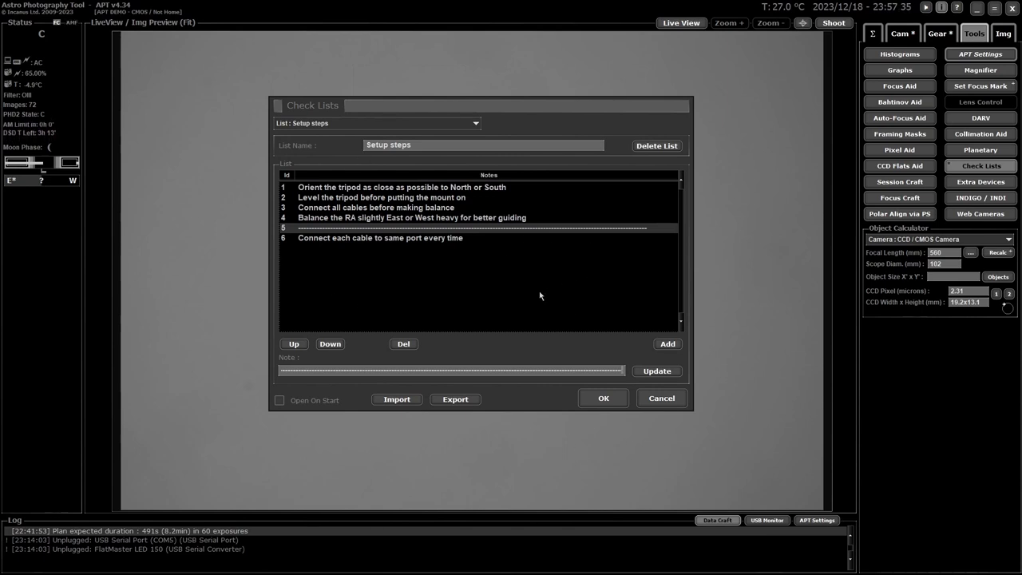
{"action": "mouse_move", "coordinate": [316, 392]}
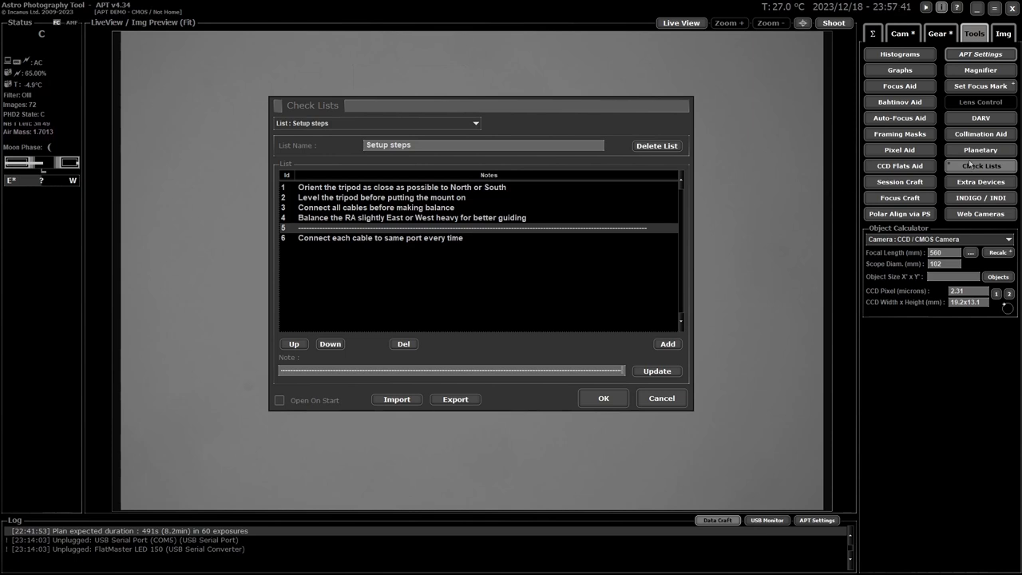
{"action": "mouse_move", "coordinate": [425, 278]}
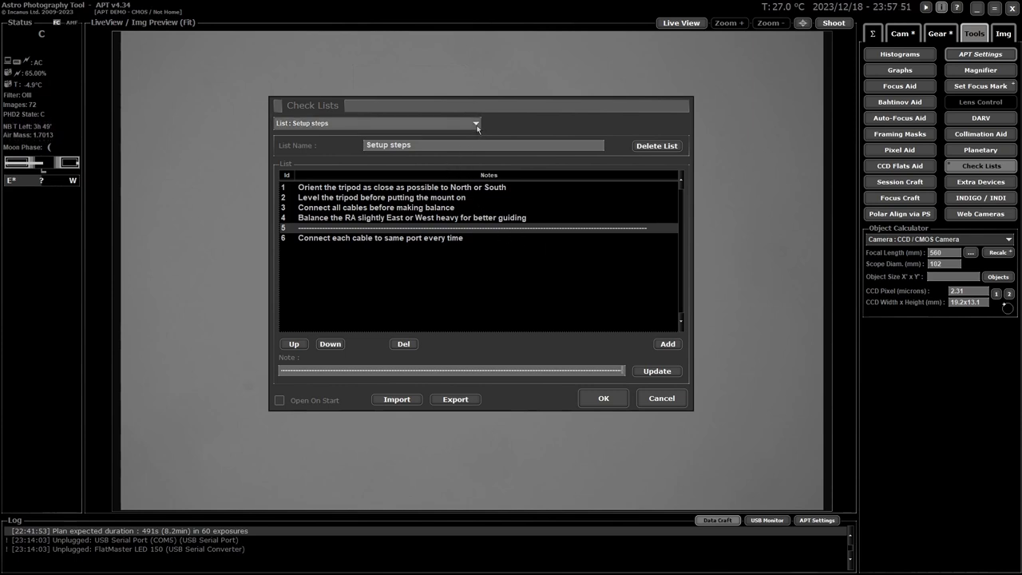
{"action": "mouse_move", "coordinate": [476, 123]}
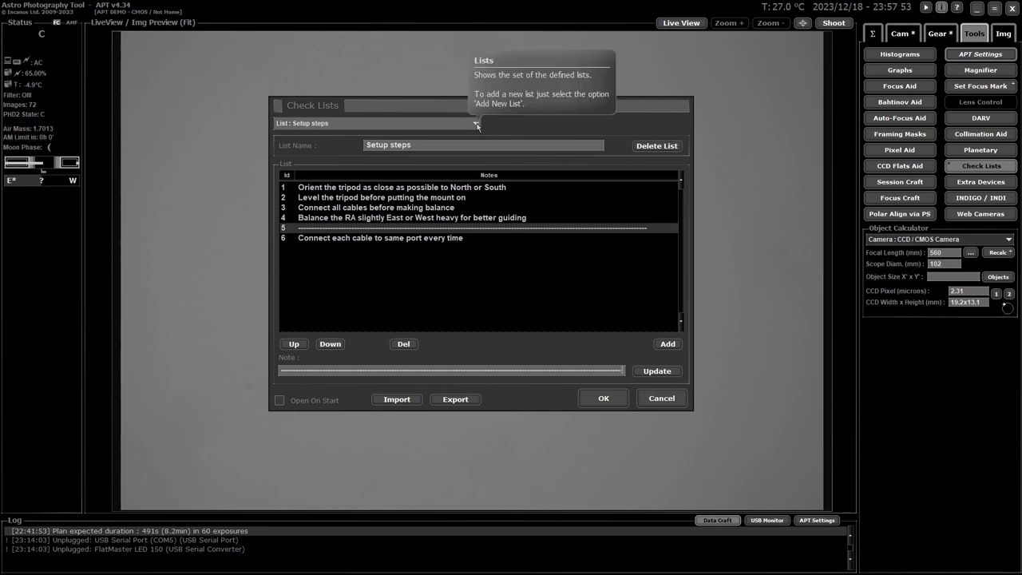
- Move 'Connect each cable to same port every time' up two places to fourth, then begin a new note
{"action": "left_click", "coordinate": [476, 123]}
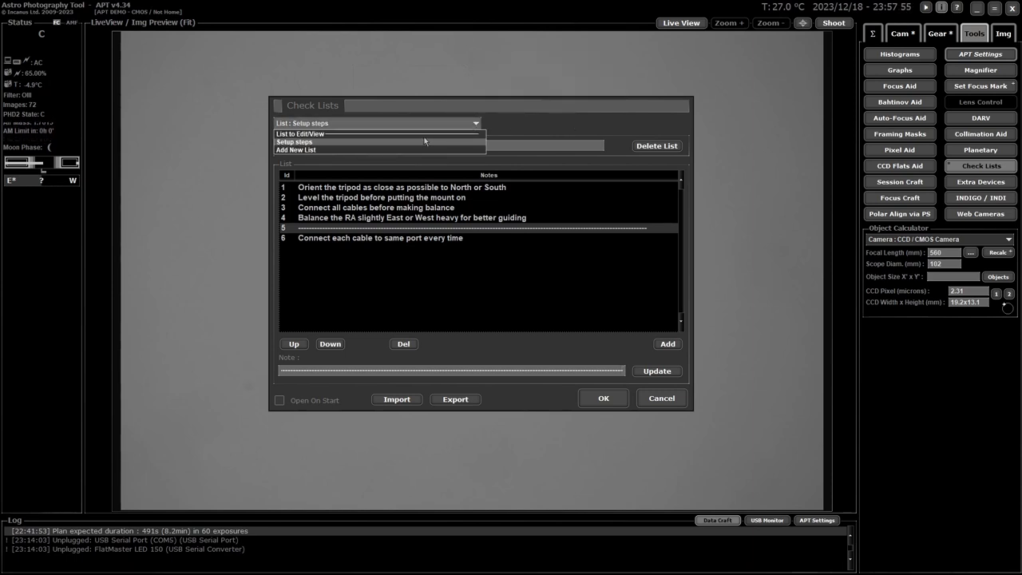
{"action": "mouse_move", "coordinate": [344, 150]}
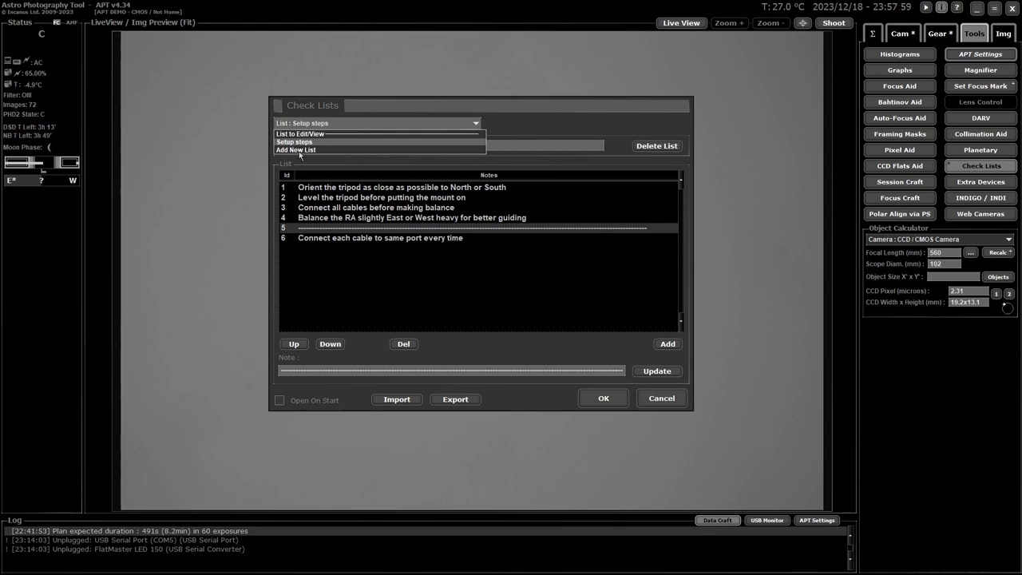
{"action": "mouse_move", "coordinate": [312, 131]}
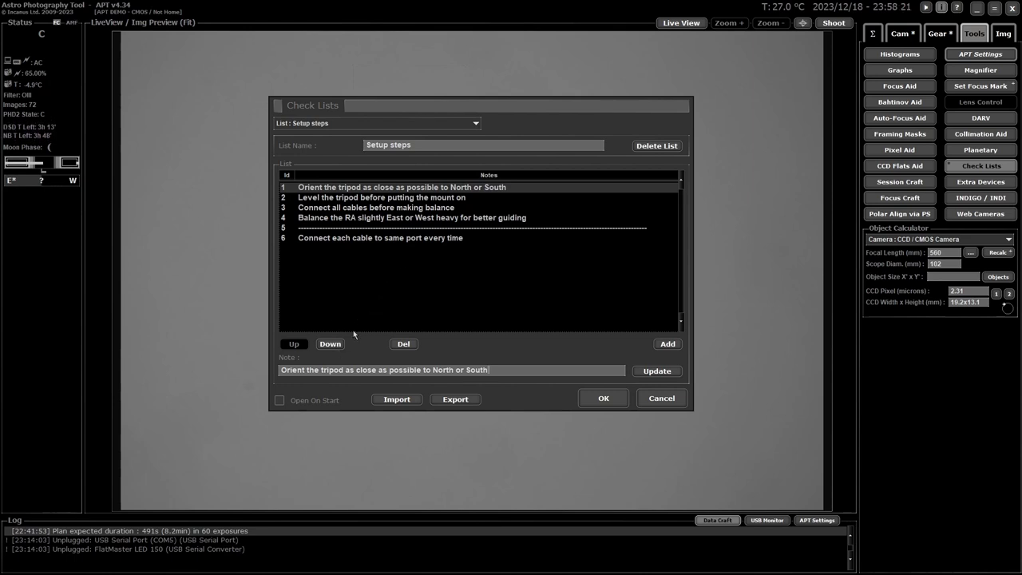
{"action": "mouse_move", "coordinate": [399, 327]}
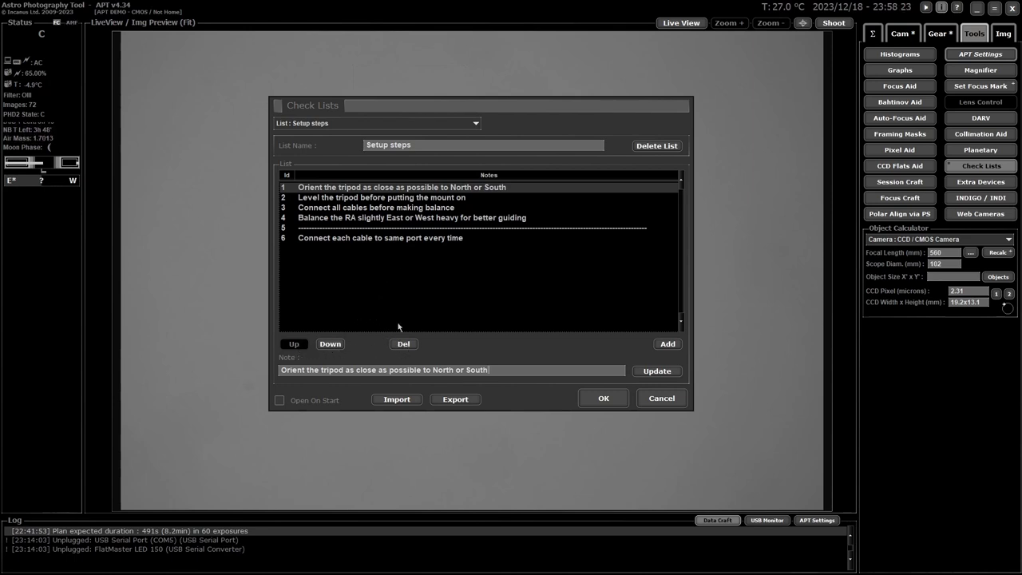
{"action": "mouse_move", "coordinate": [350, 239]}
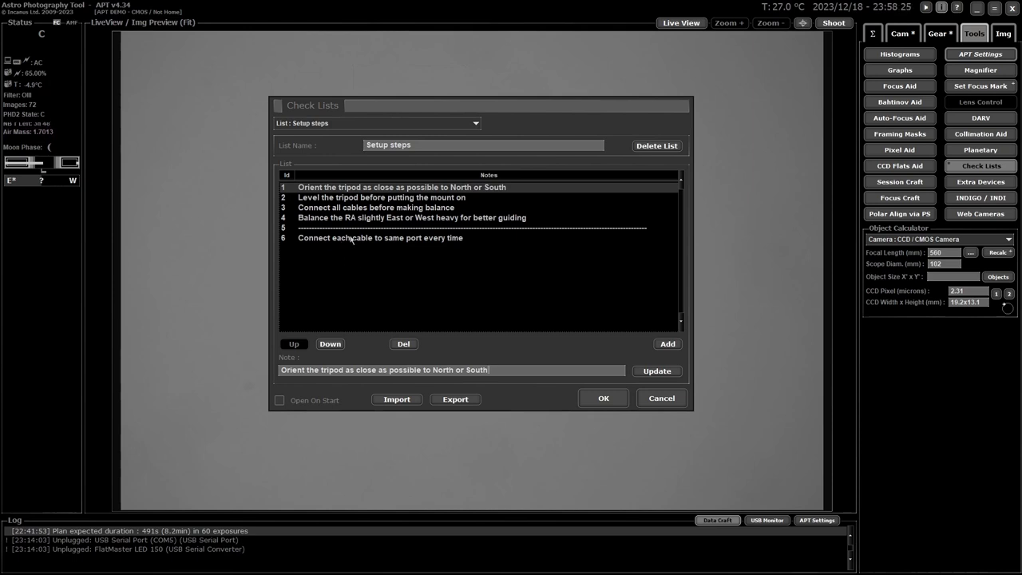
{"action": "left_click", "coordinate": [380, 238]}
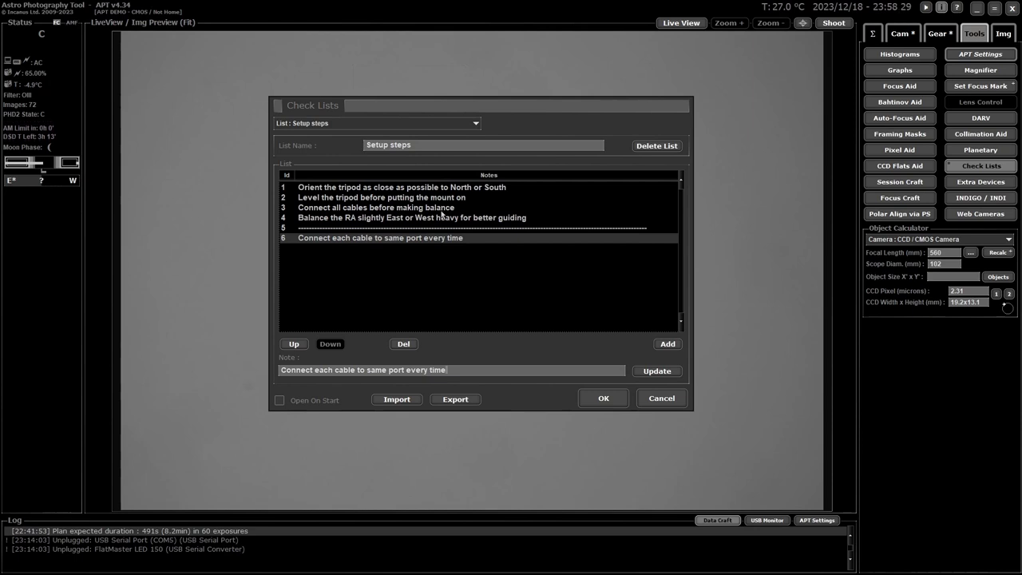
{"action": "left_click", "coordinate": [294, 344]}
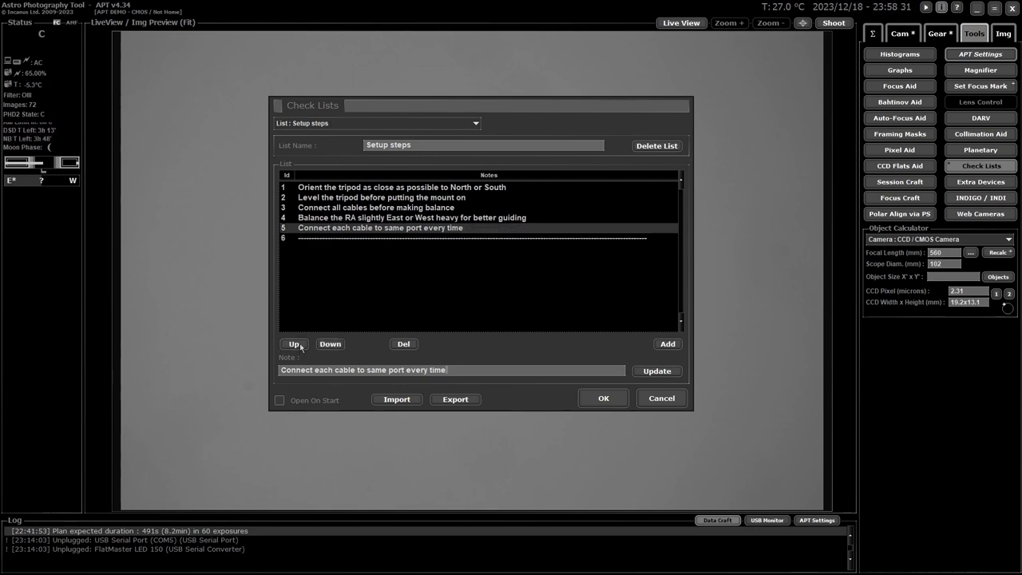
{"action": "left_click", "coordinate": [294, 344]}
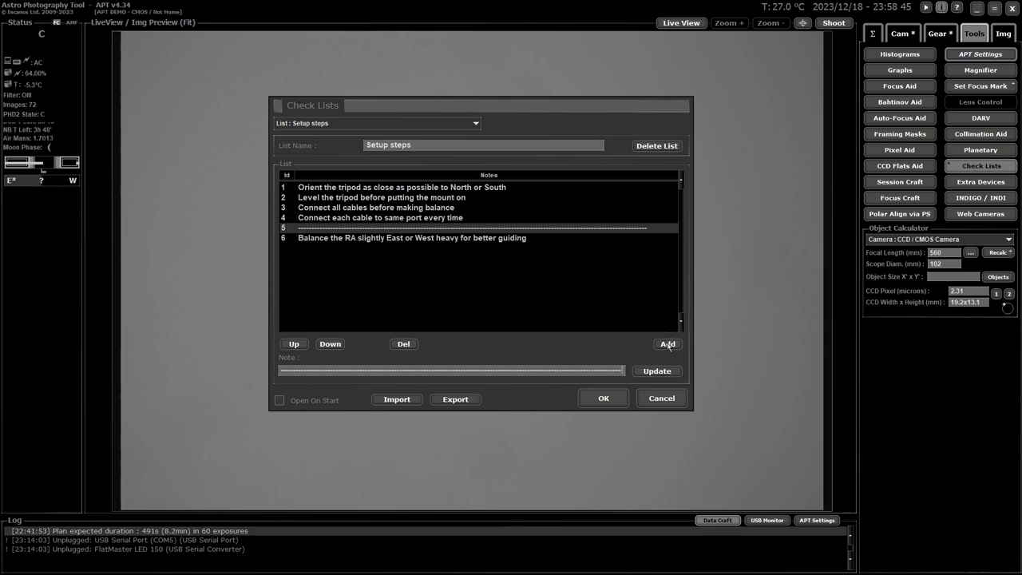
{"action": "left_click", "coordinate": [668, 344]}
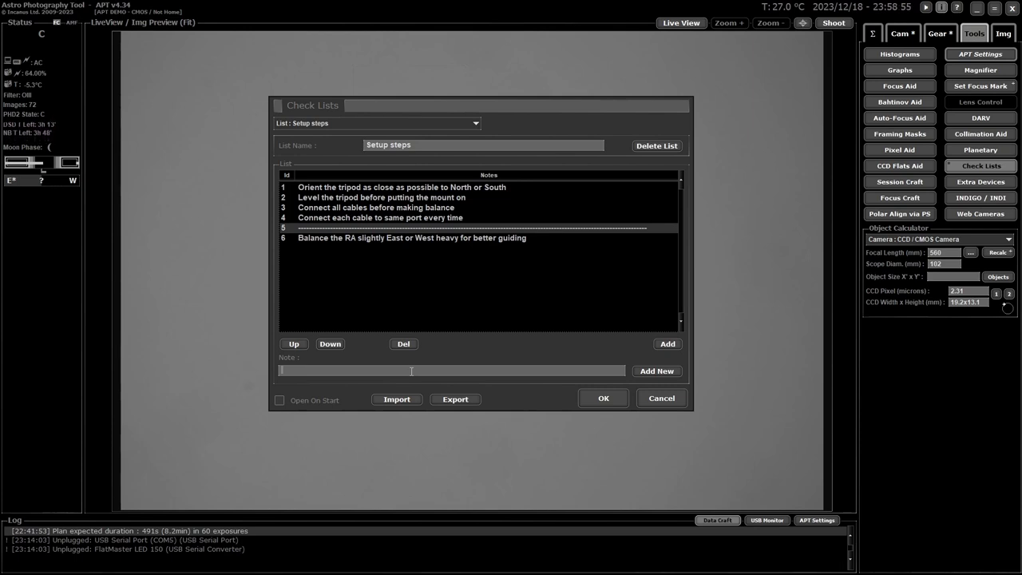
{"action": "type", "text": "Polar"}
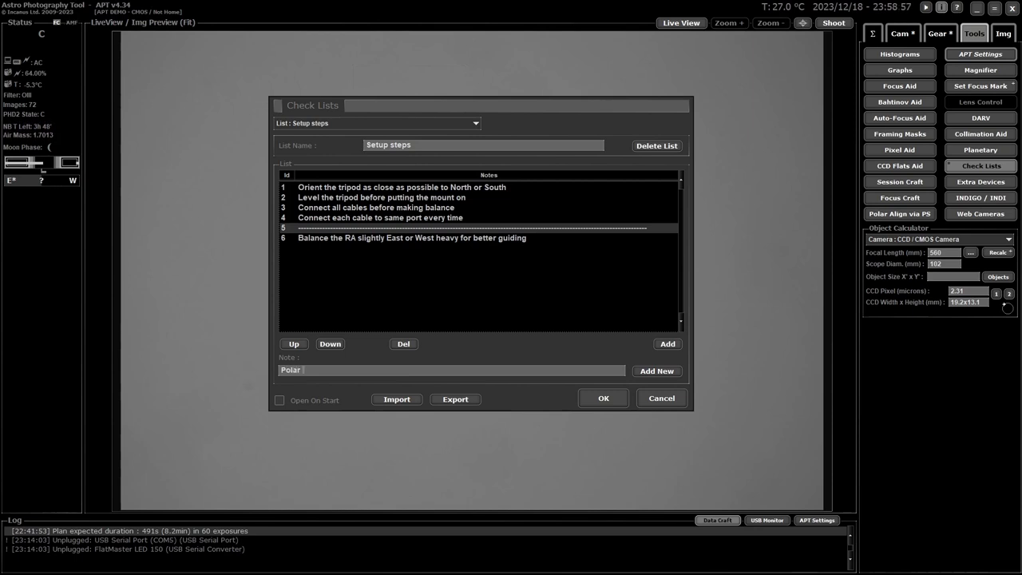
{"action": "type", "text": "Align"}
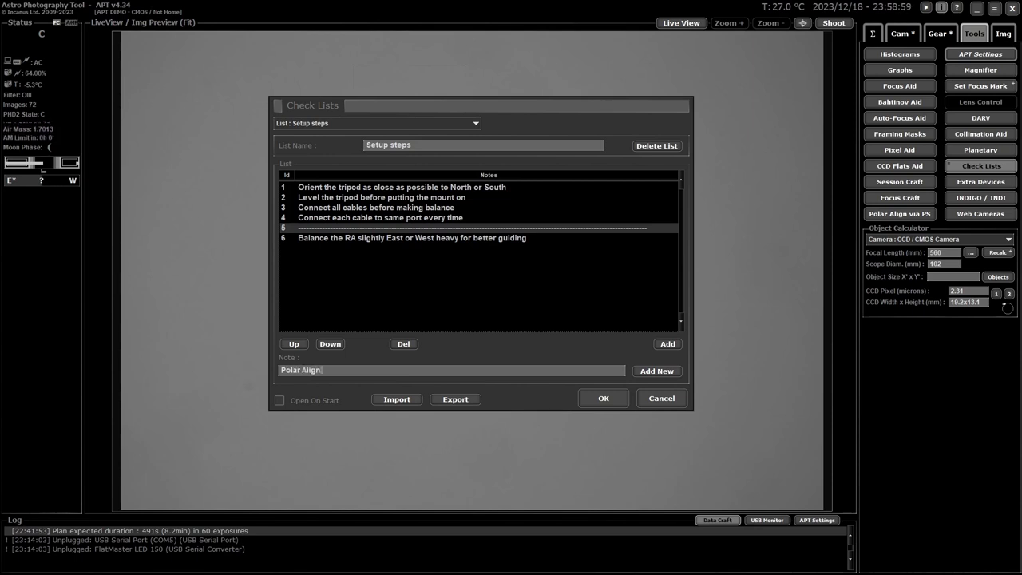
{"action": "left_click", "coordinate": [658, 371]}
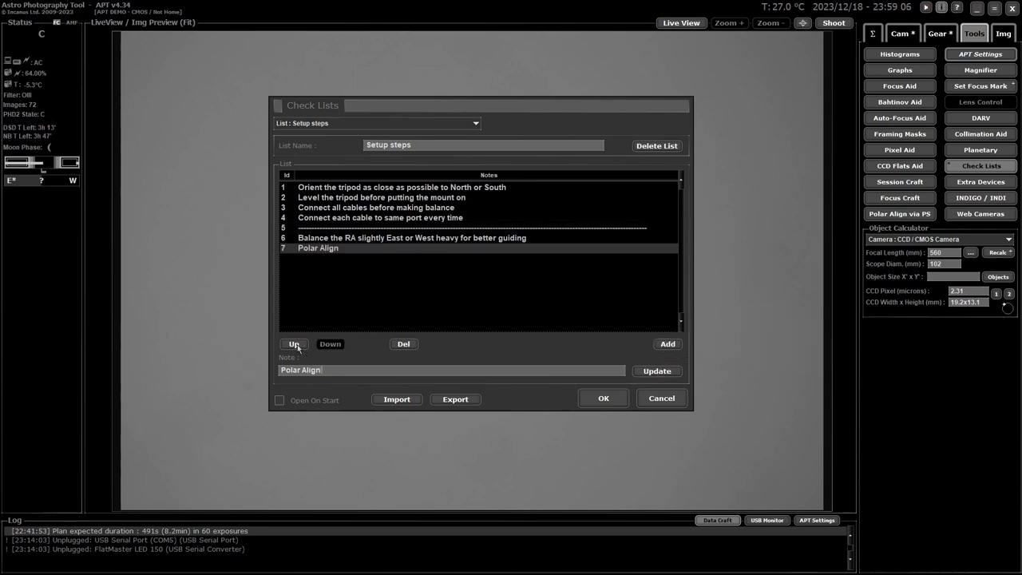
{"action": "left_click", "coordinate": [294, 344]}
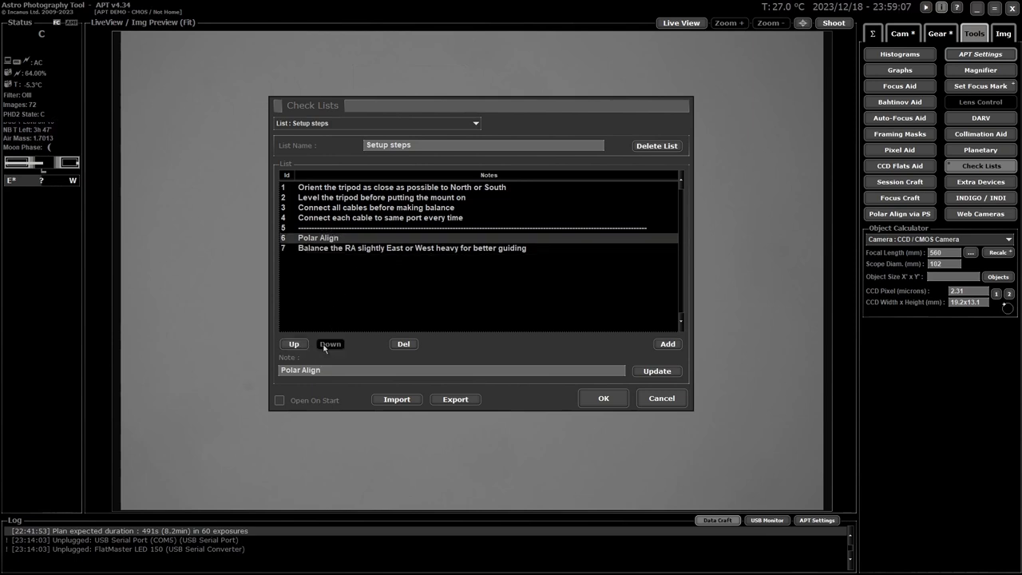
{"action": "left_click", "coordinate": [329, 344]}
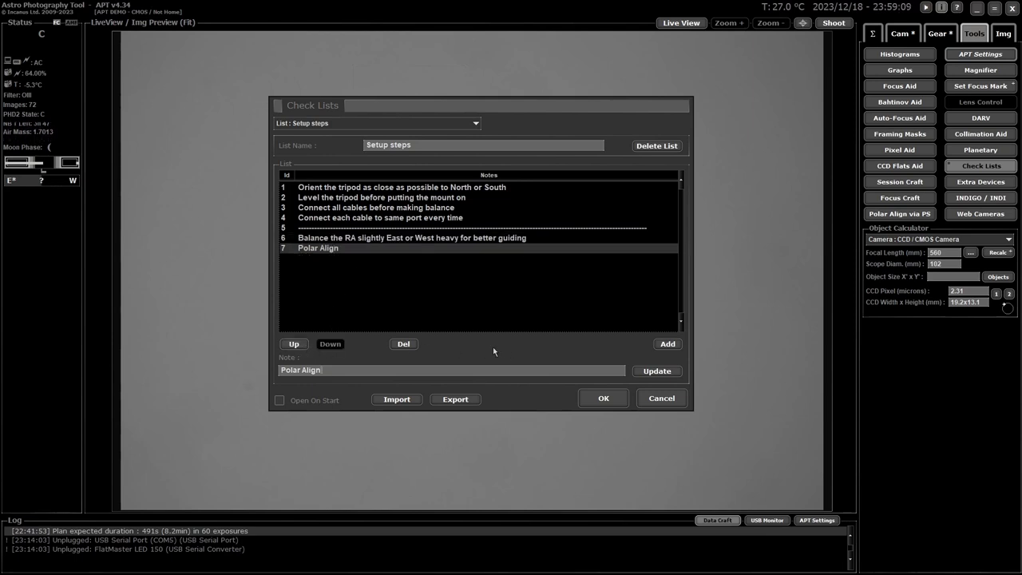
{"action": "left_click", "coordinate": [403, 343]}
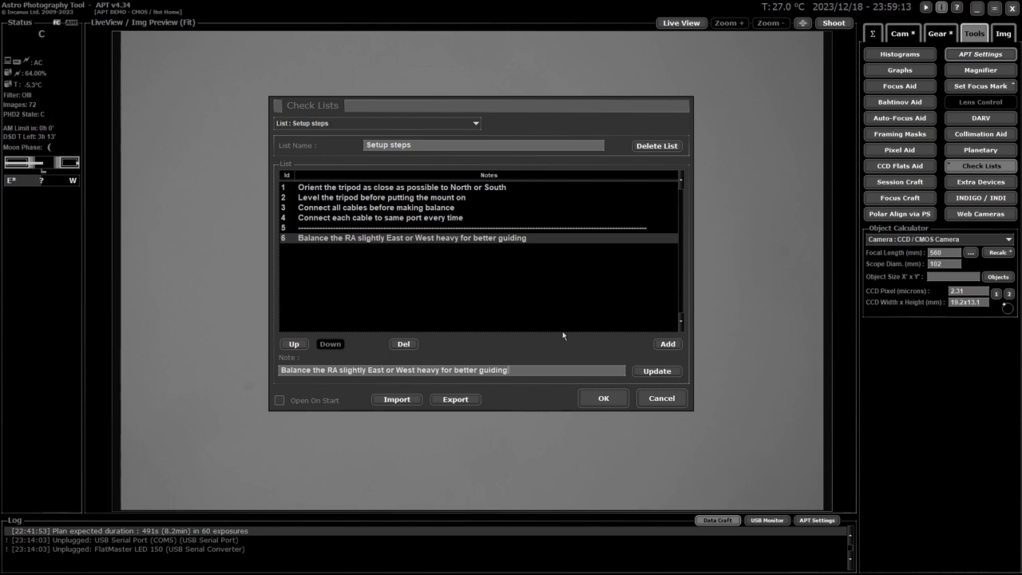
{"action": "mouse_move", "coordinate": [549, 352]}
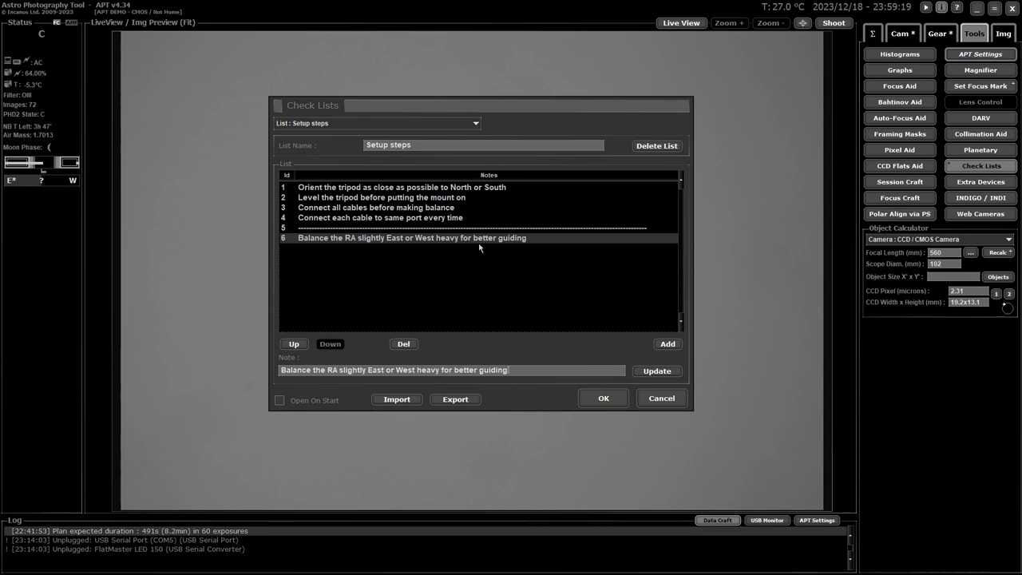
{"action": "mouse_move", "coordinate": [540, 318]}
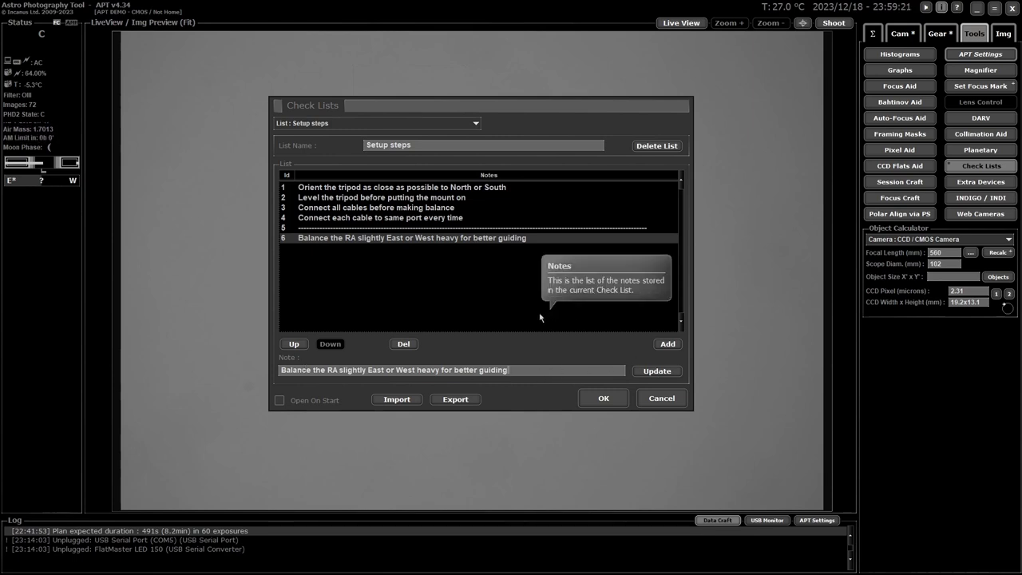
{"action": "mouse_move", "coordinate": [284, 405]}
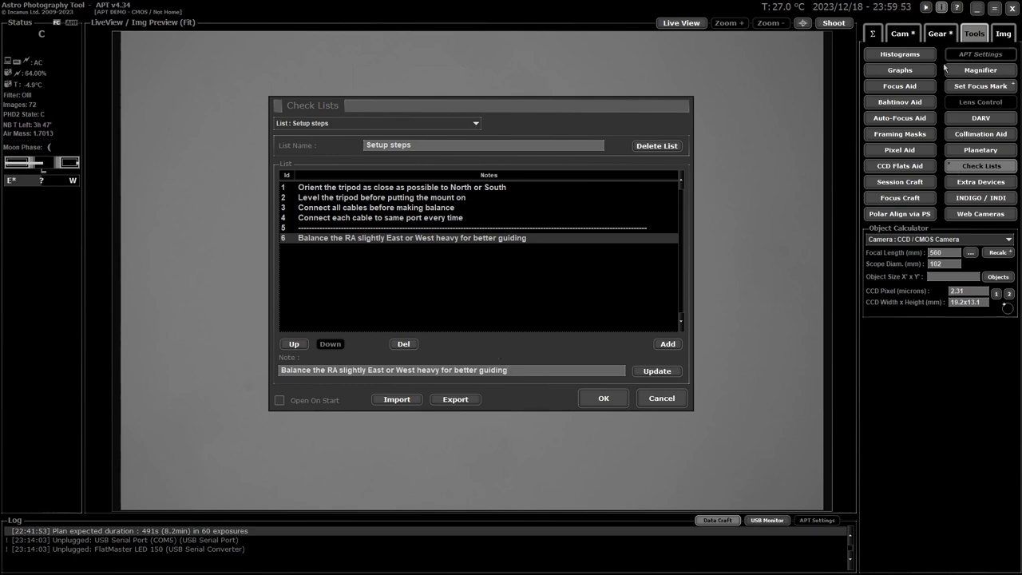
- Open APT Settings, view the Backup Options prompt and cancel it without backing up
{"action": "left_click", "coordinate": [981, 54]}
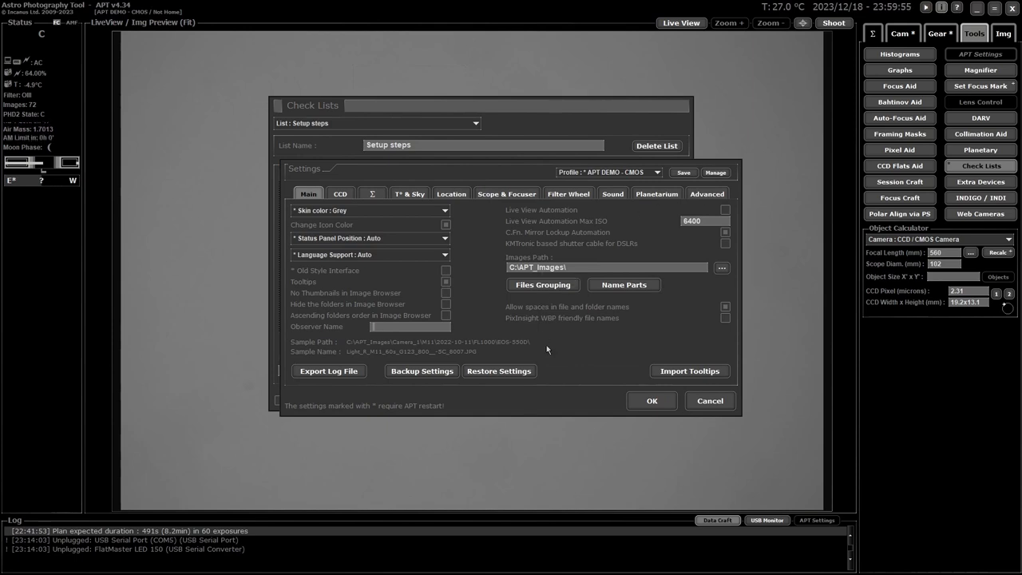
{"action": "left_click", "coordinate": [422, 371]}
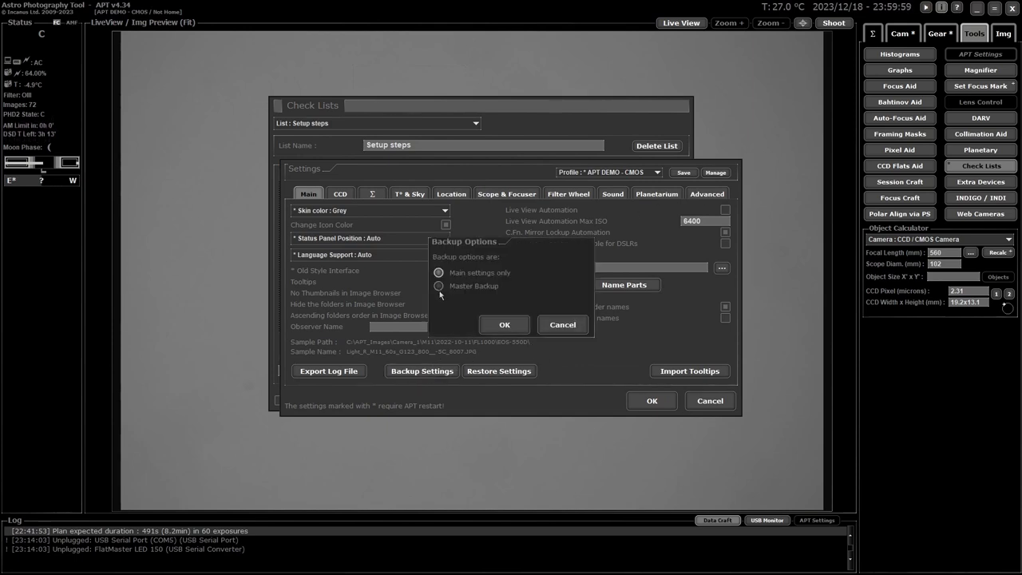
{"action": "mouse_move", "coordinate": [407, 325]}
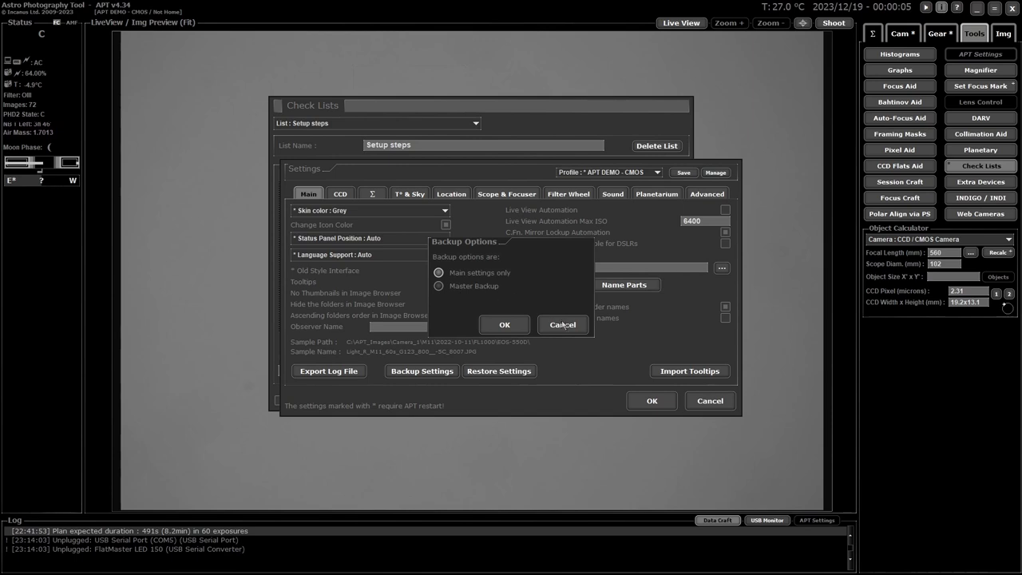
{"action": "left_click", "coordinate": [563, 326]}
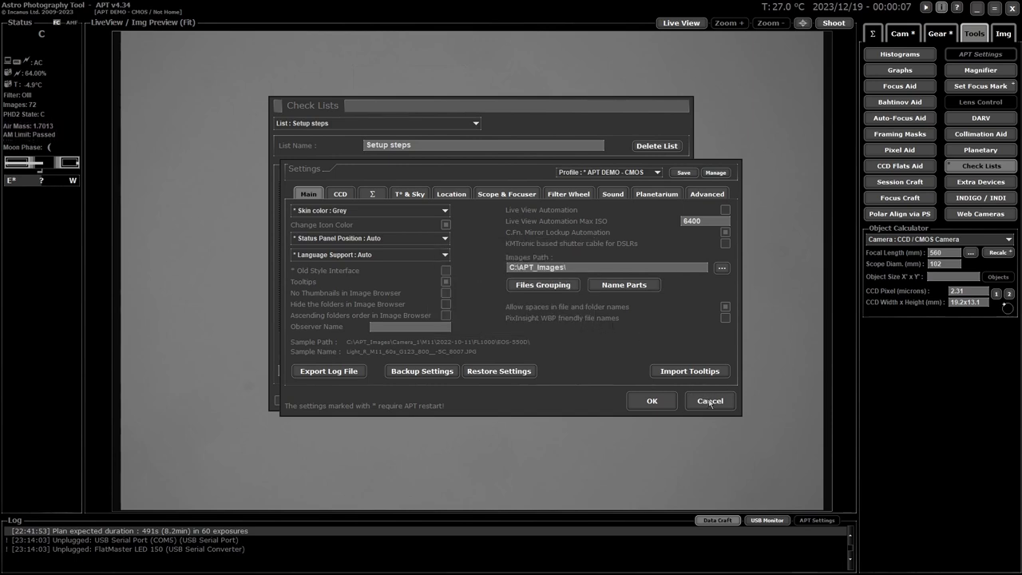
- Cancel the Settings window to return to the six-note Setup steps checklist
{"action": "left_click", "coordinate": [709, 400]}
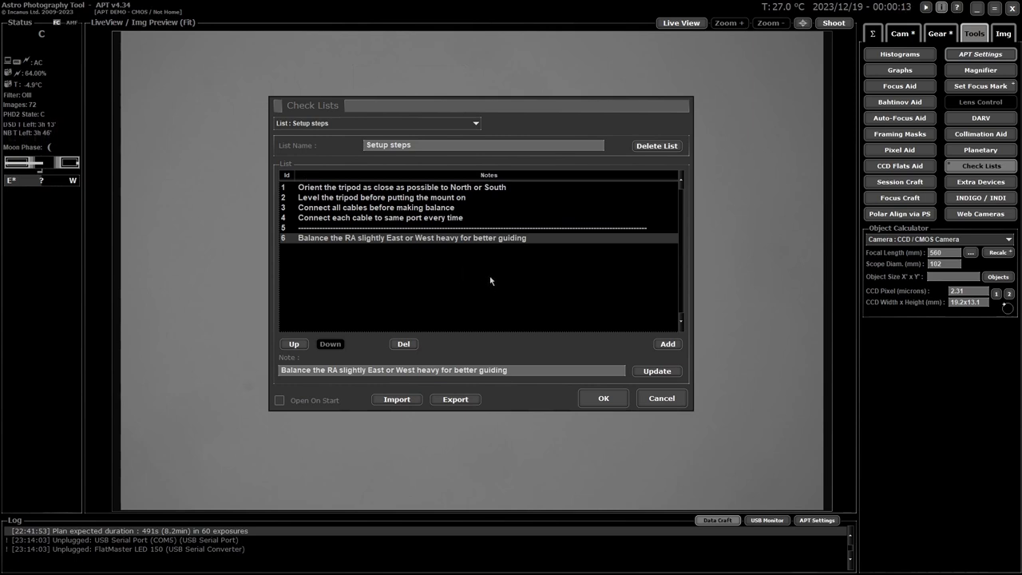
{"action": "mouse_move", "coordinate": [511, 263]}
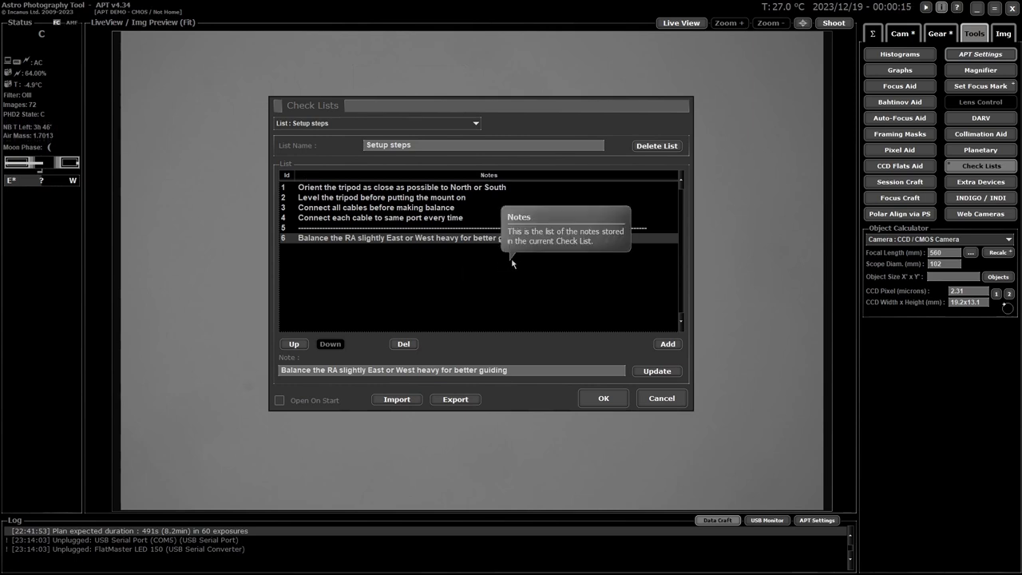
{"action": "mouse_move", "coordinate": [751, 163]}
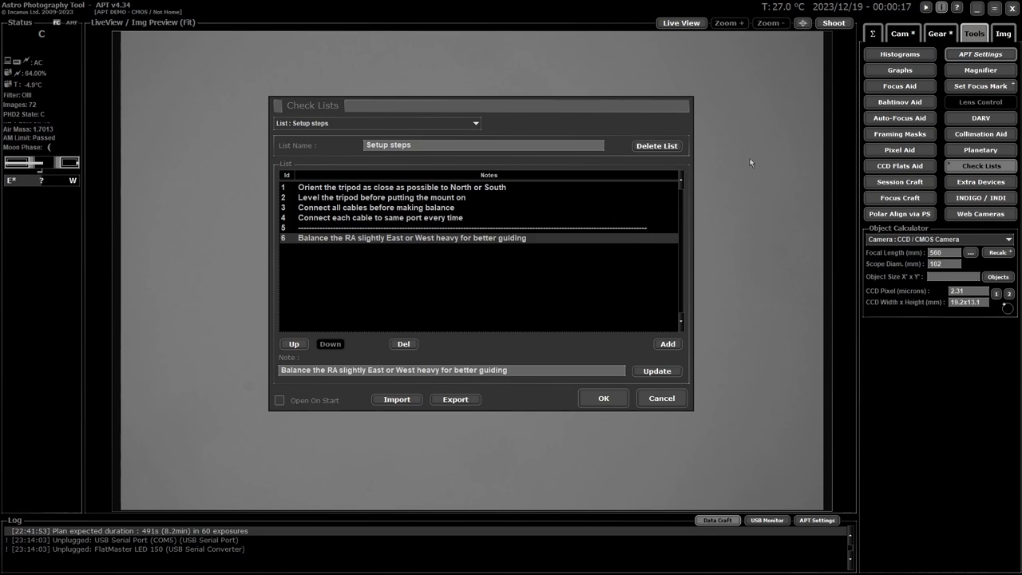